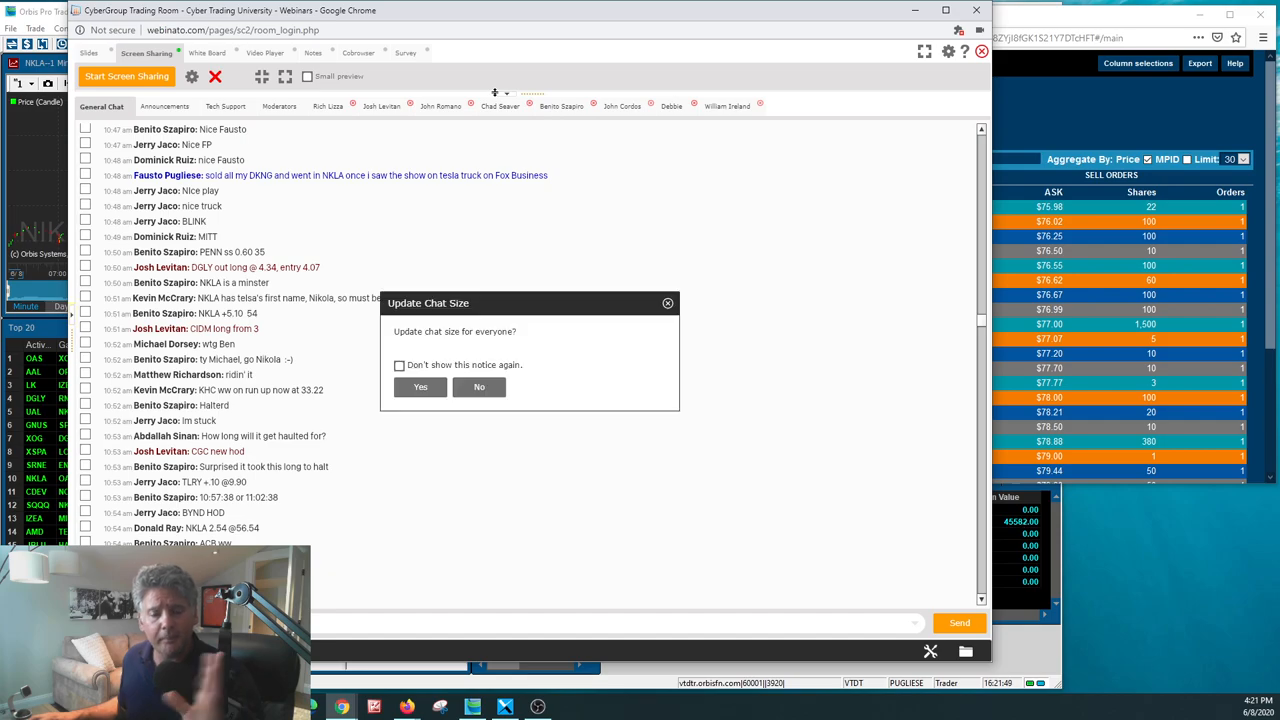
Step: Show the NKLA@DXFEED order-book heatmap in Bookmap zoomed out over the afternoon session
left_click(480, 388)
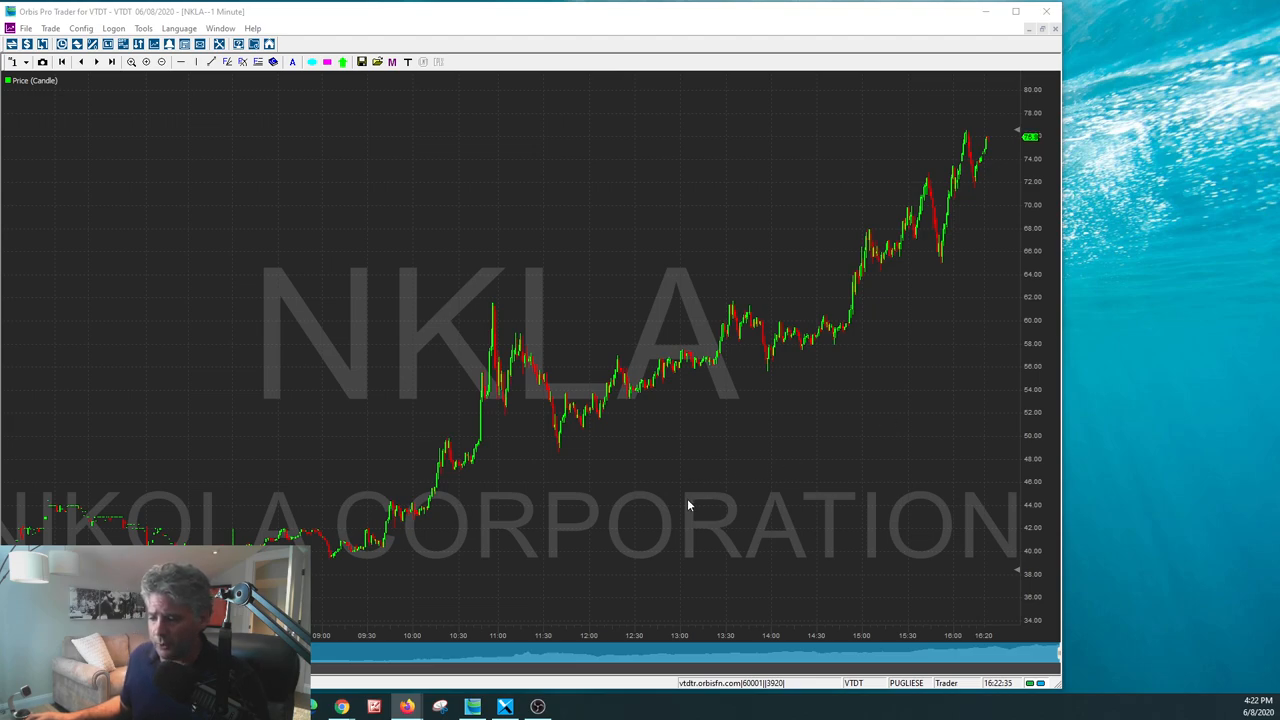
mouse_move(460, 464)
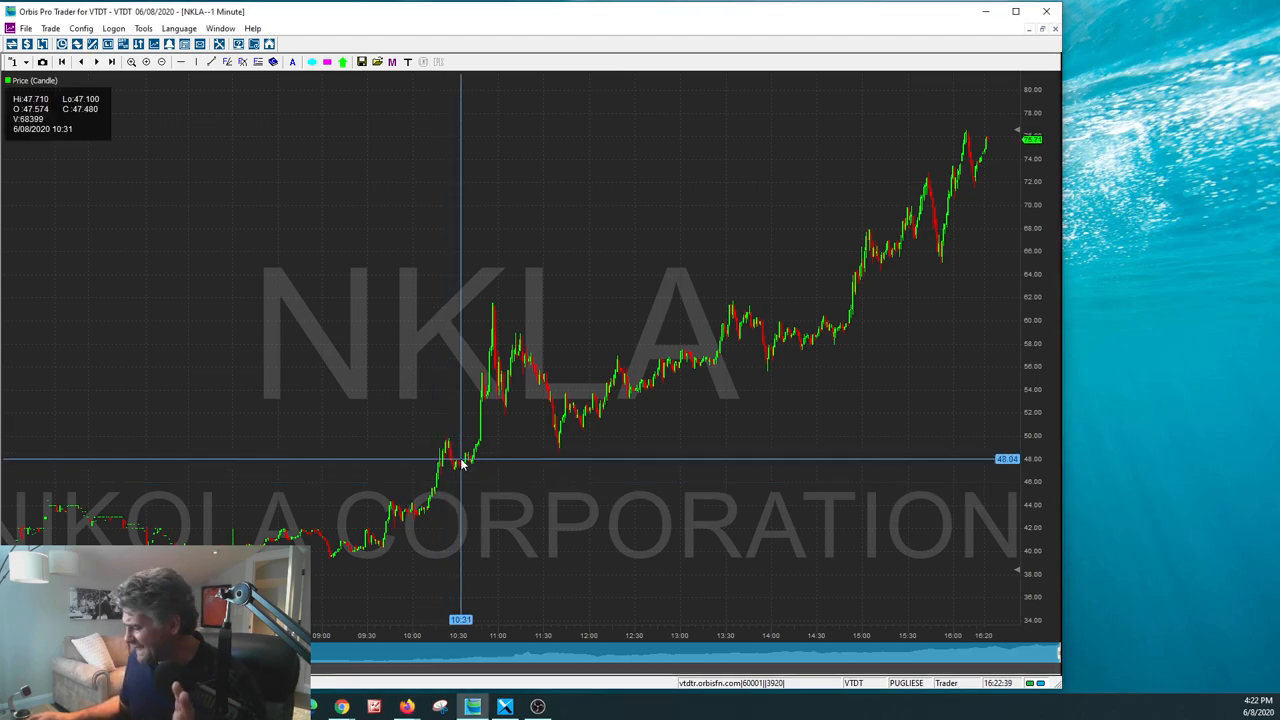
mouse_move(412, 516)
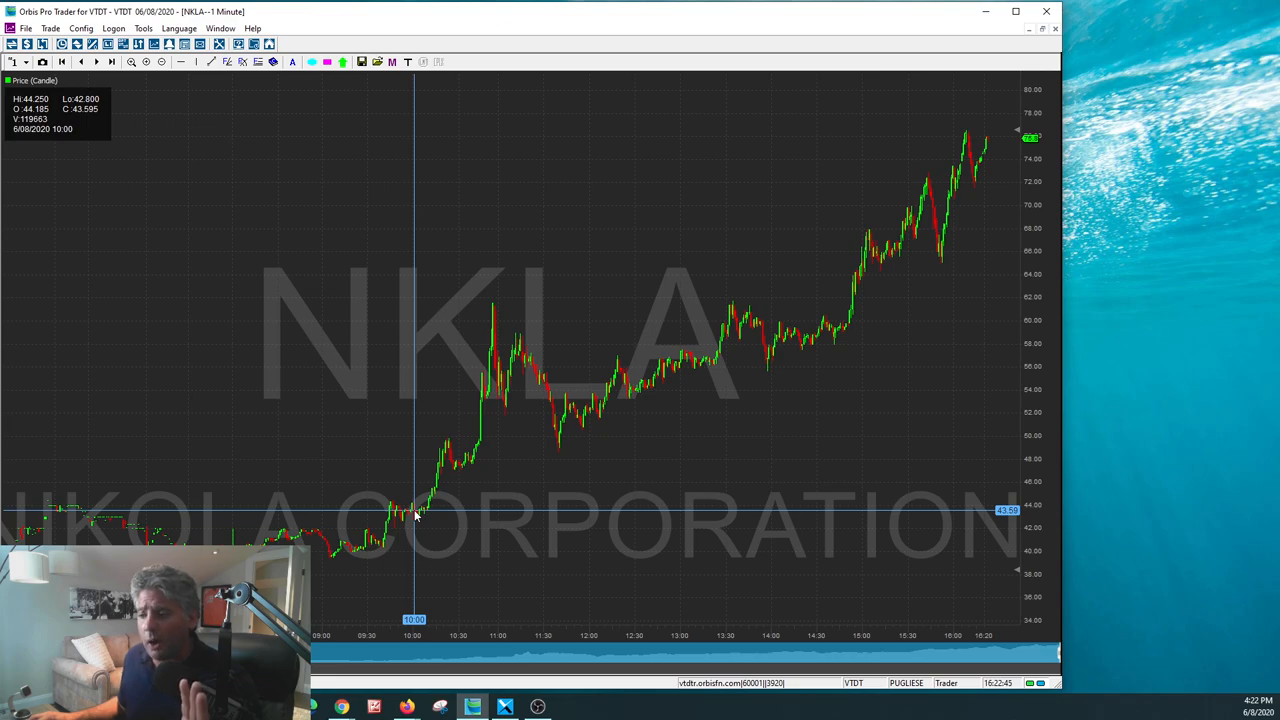
mouse_move(490, 310)
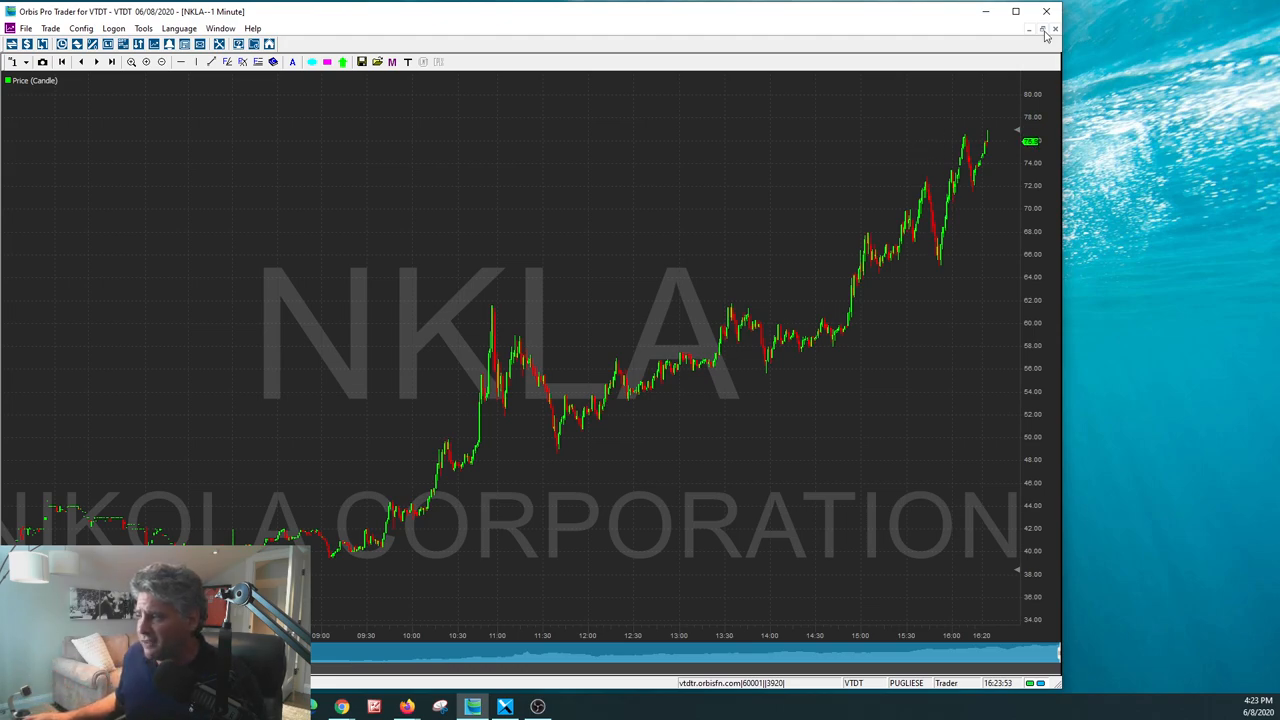
left_click(1030, 30)
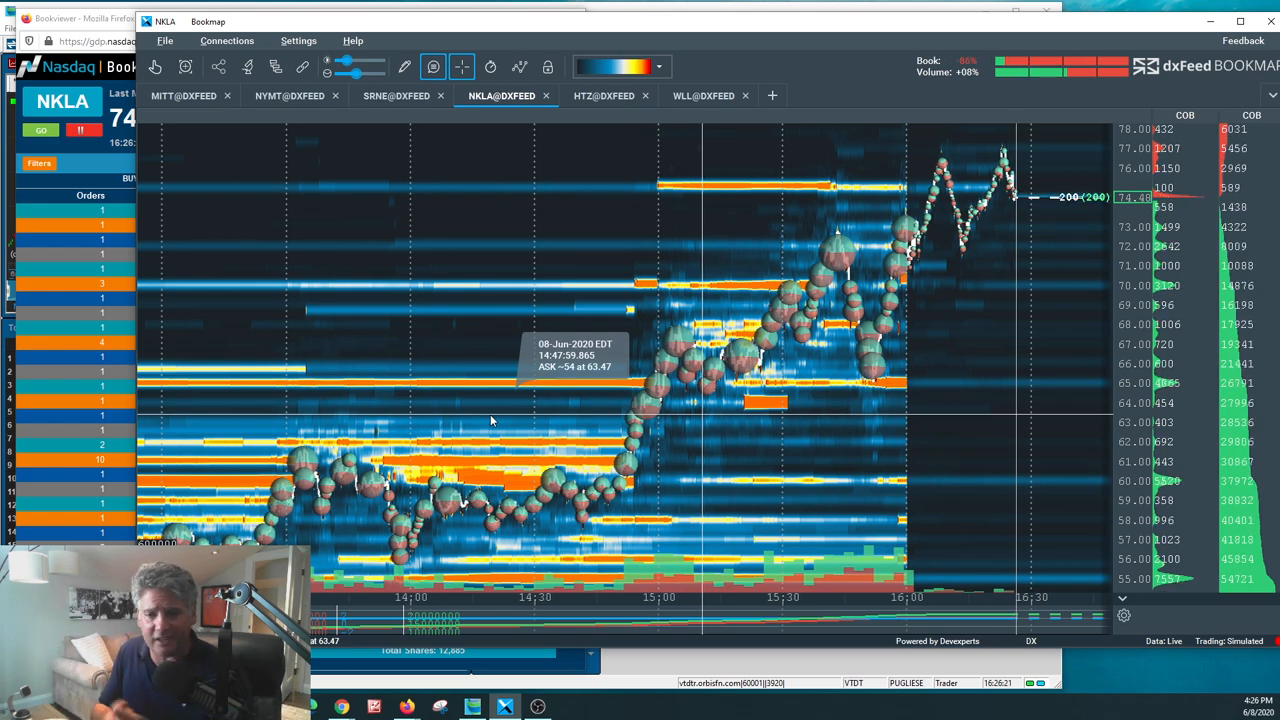
mouse_move(604, 456)
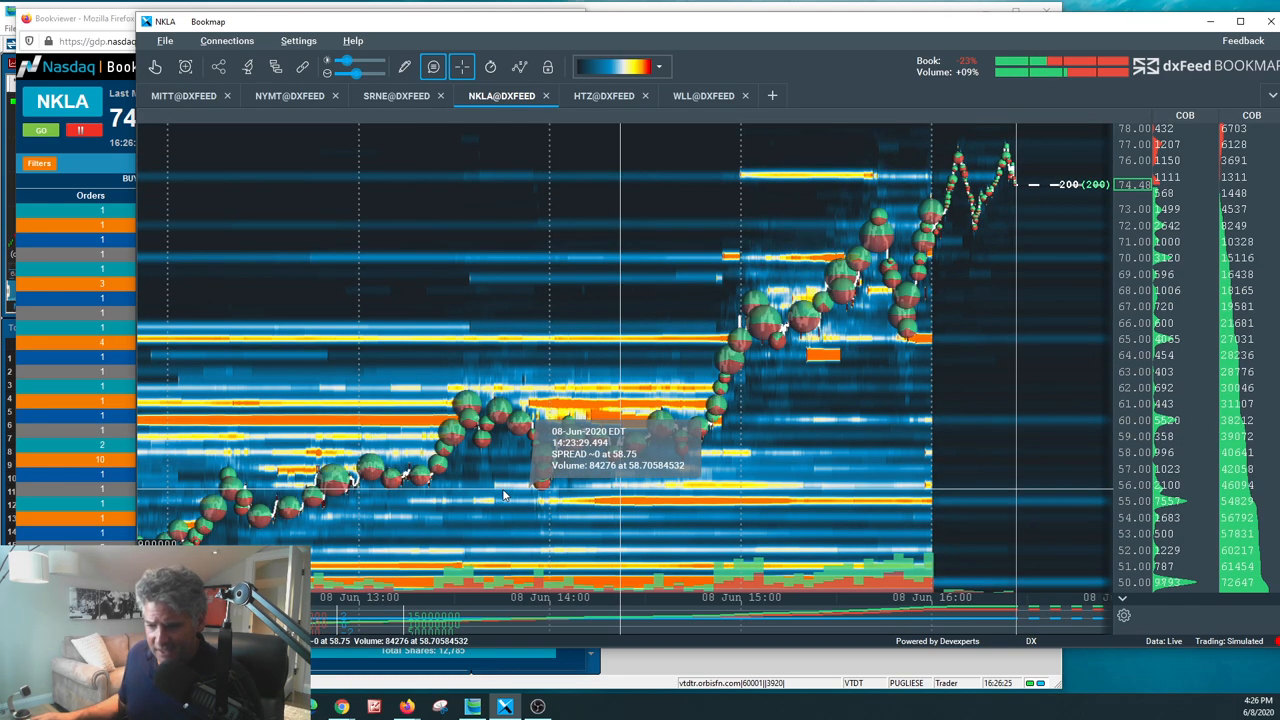
mouse_move(378, 428)
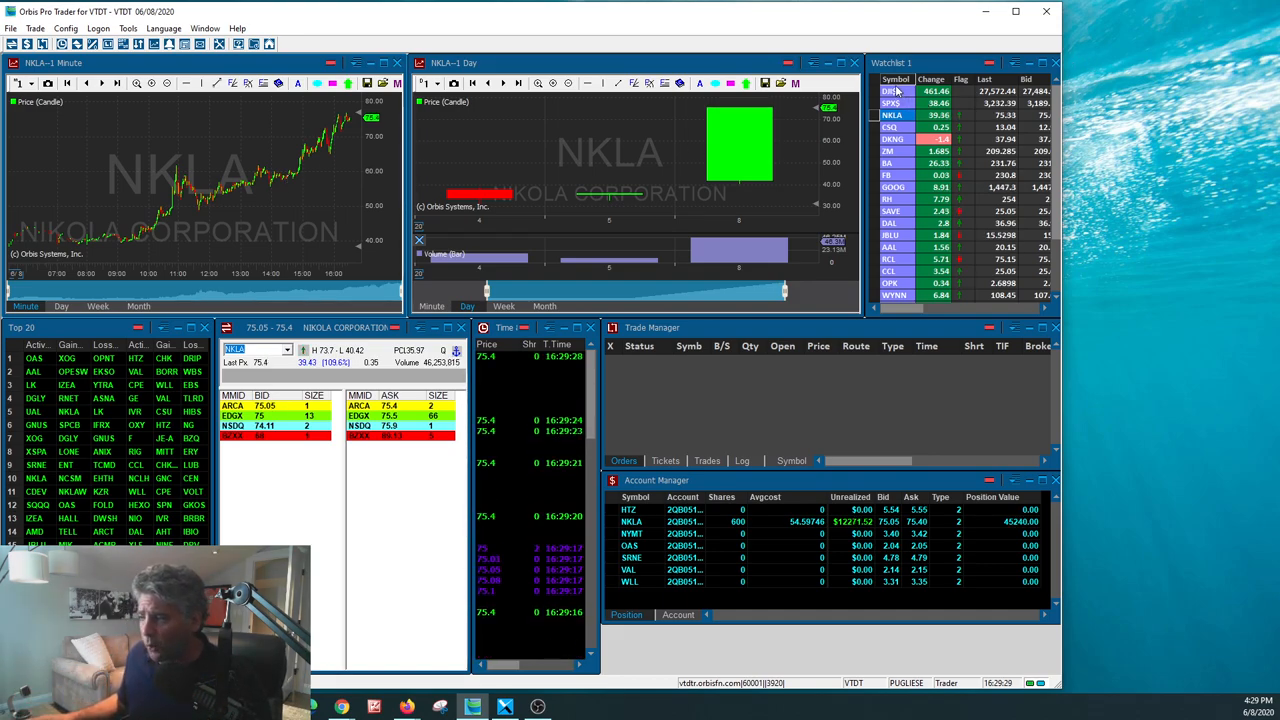
Step: Load DJI$ from the watchlist into the linked charts and Level 2 window
left_click(888, 92)
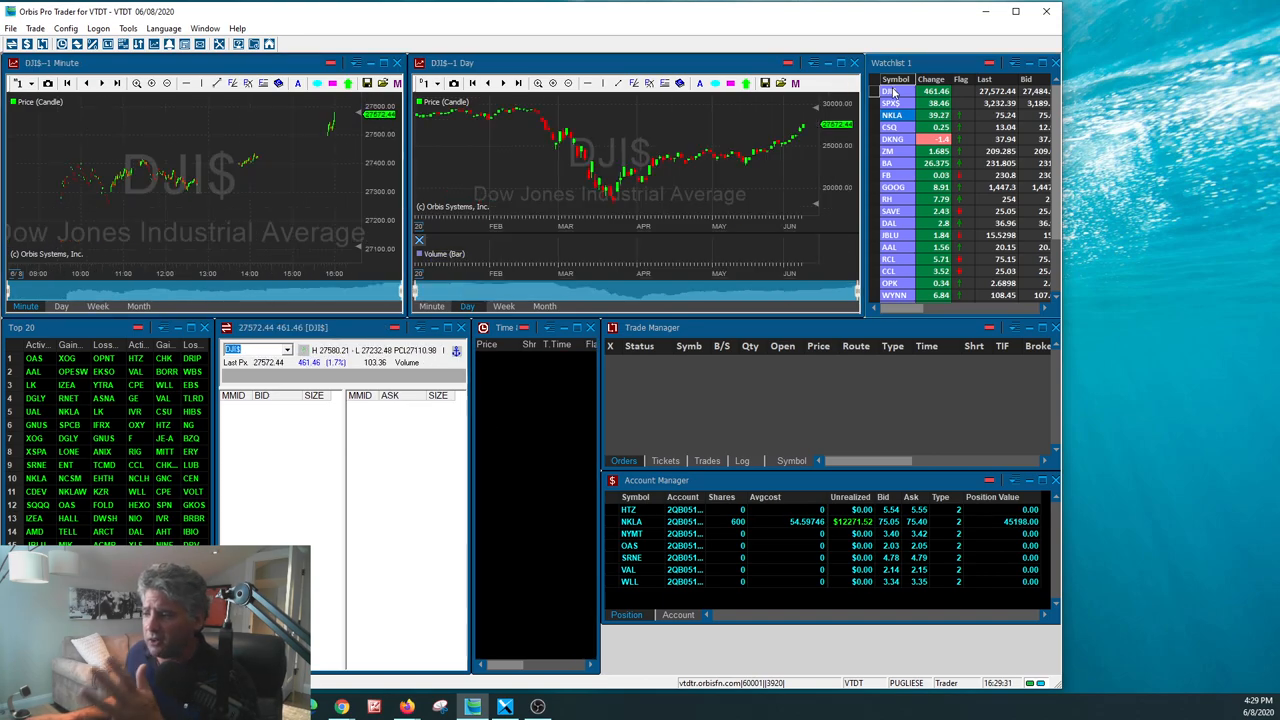